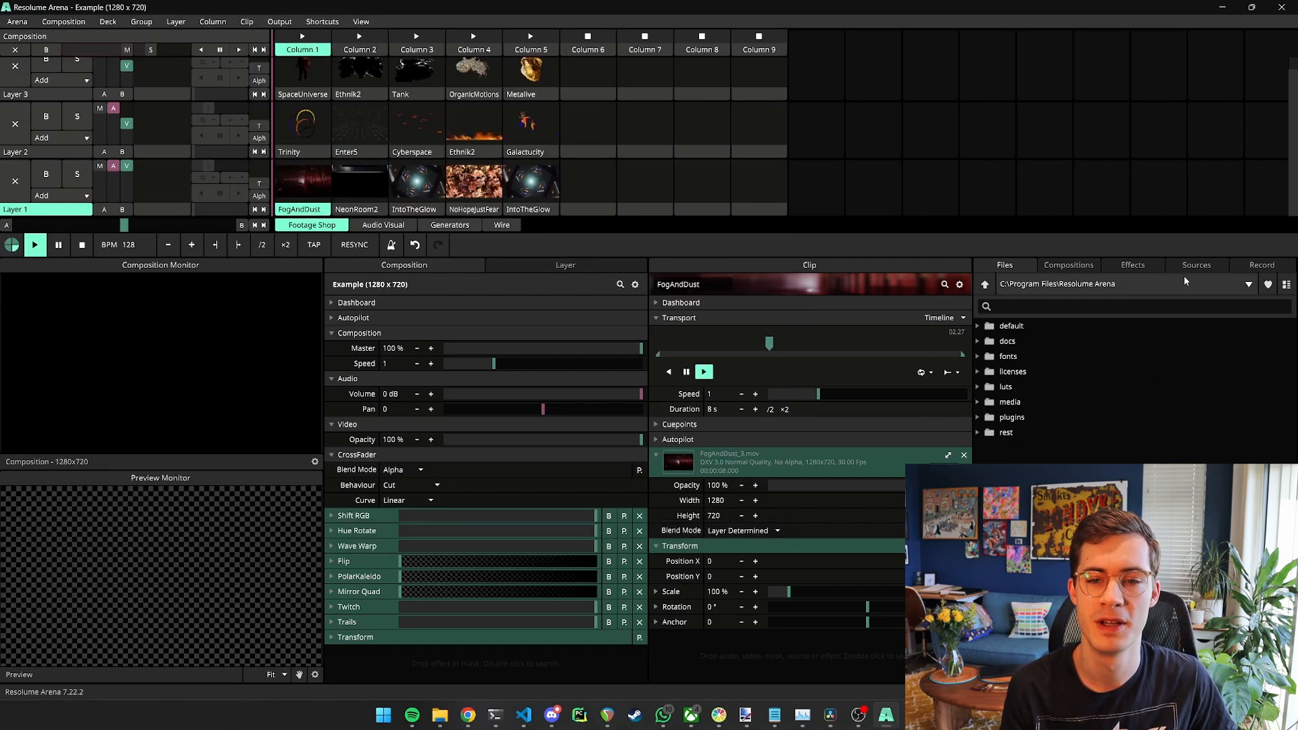
Step: Search Resolume's sources for 'osc' and select the osci-render source
text(osc)
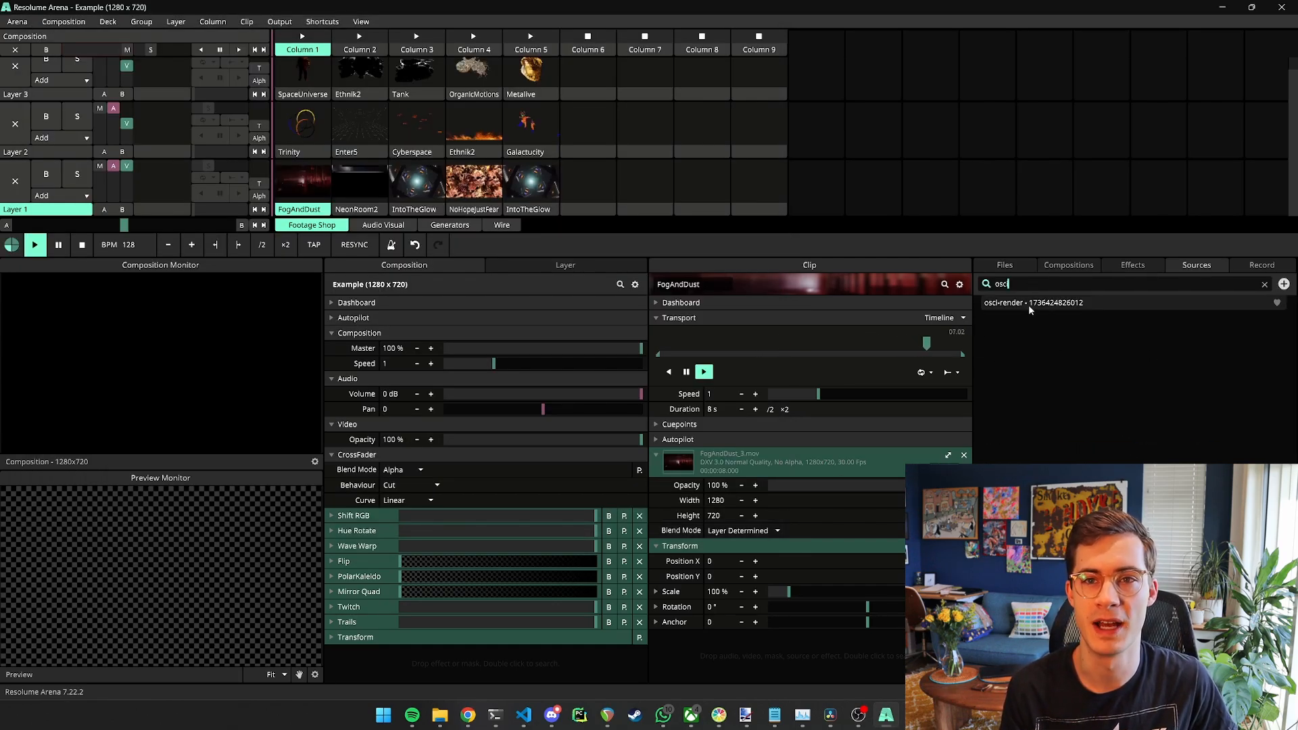
click(1032, 302)
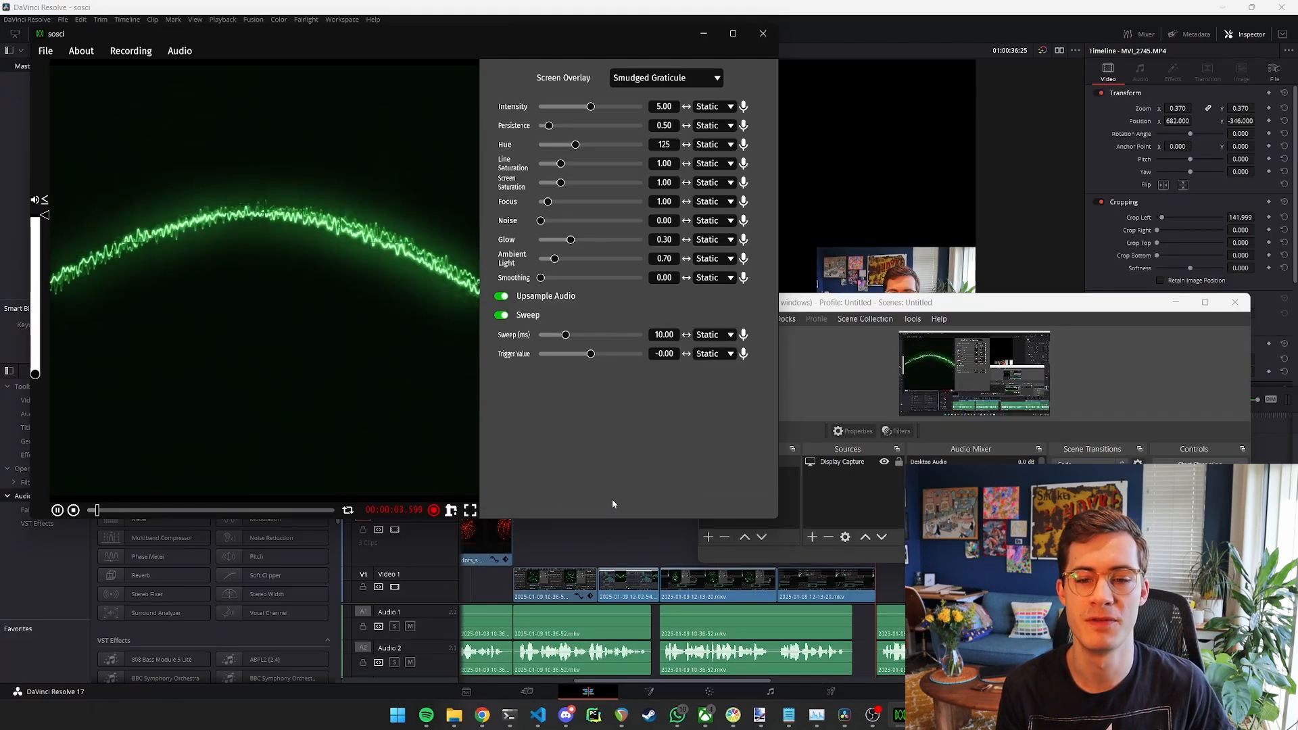
mouse_move(434, 510)
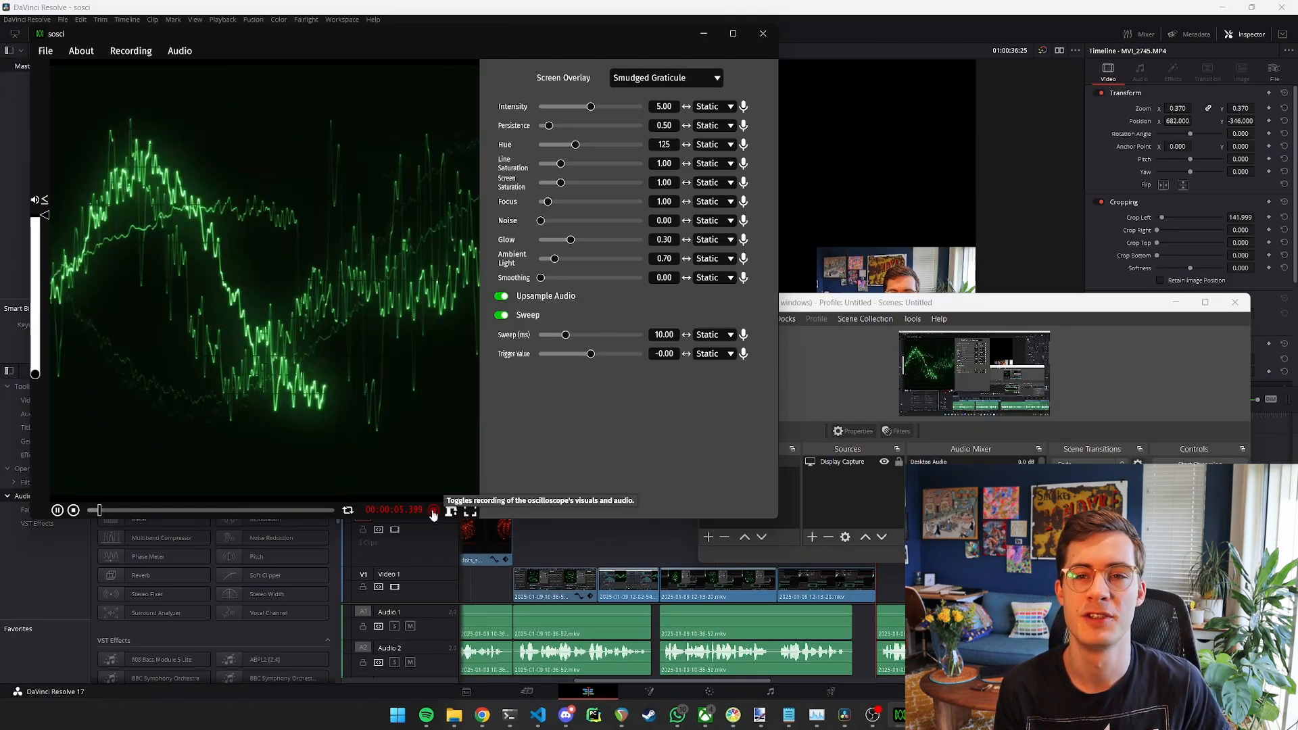
Step: Stop the running recording of the oscilloscope visuals and audio
click(432, 509)
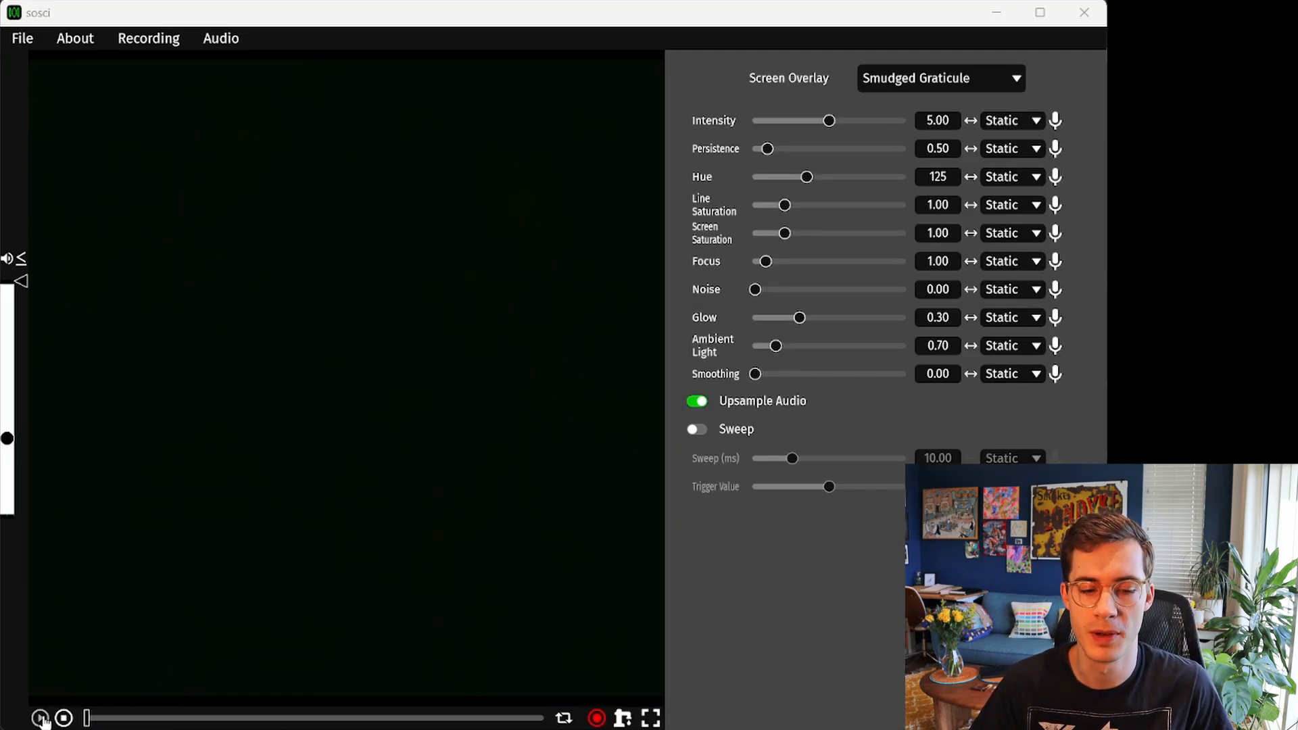
Step: Start audio playback so the display draws rows of glowing dotted green lines
click(40, 718)
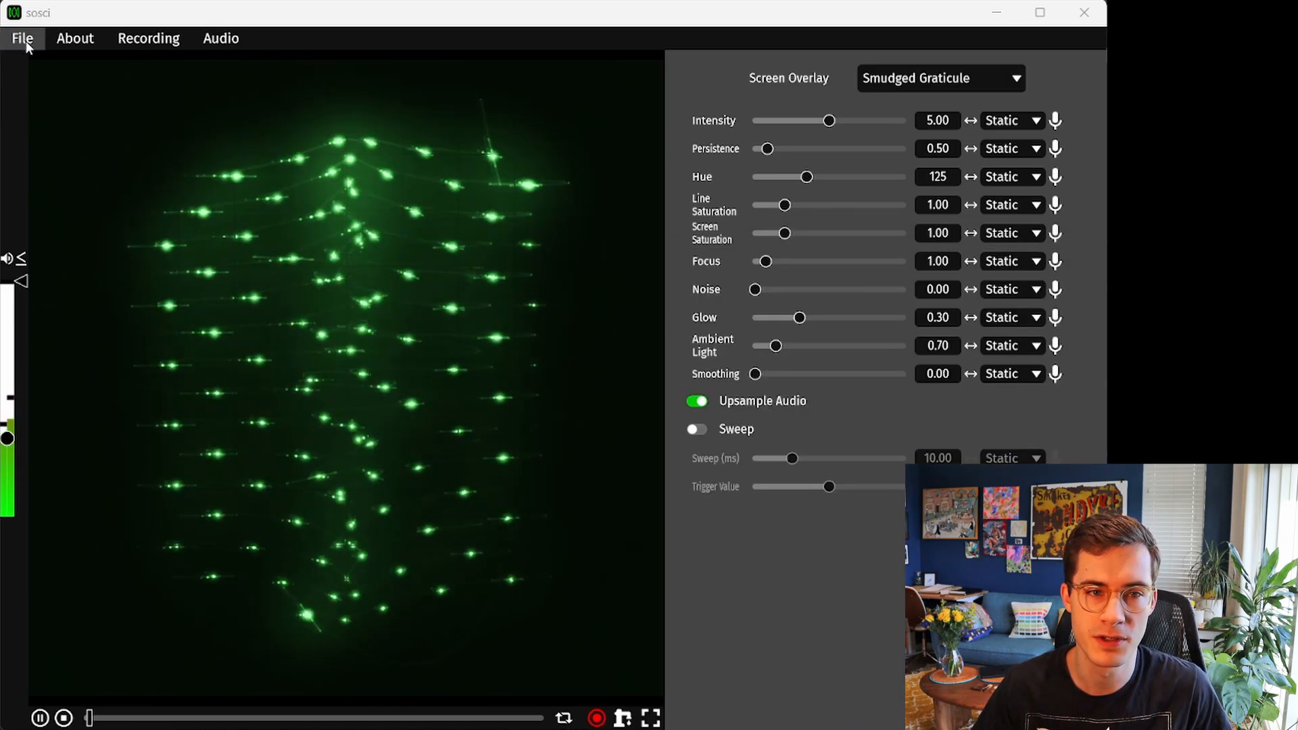
click(21, 38)
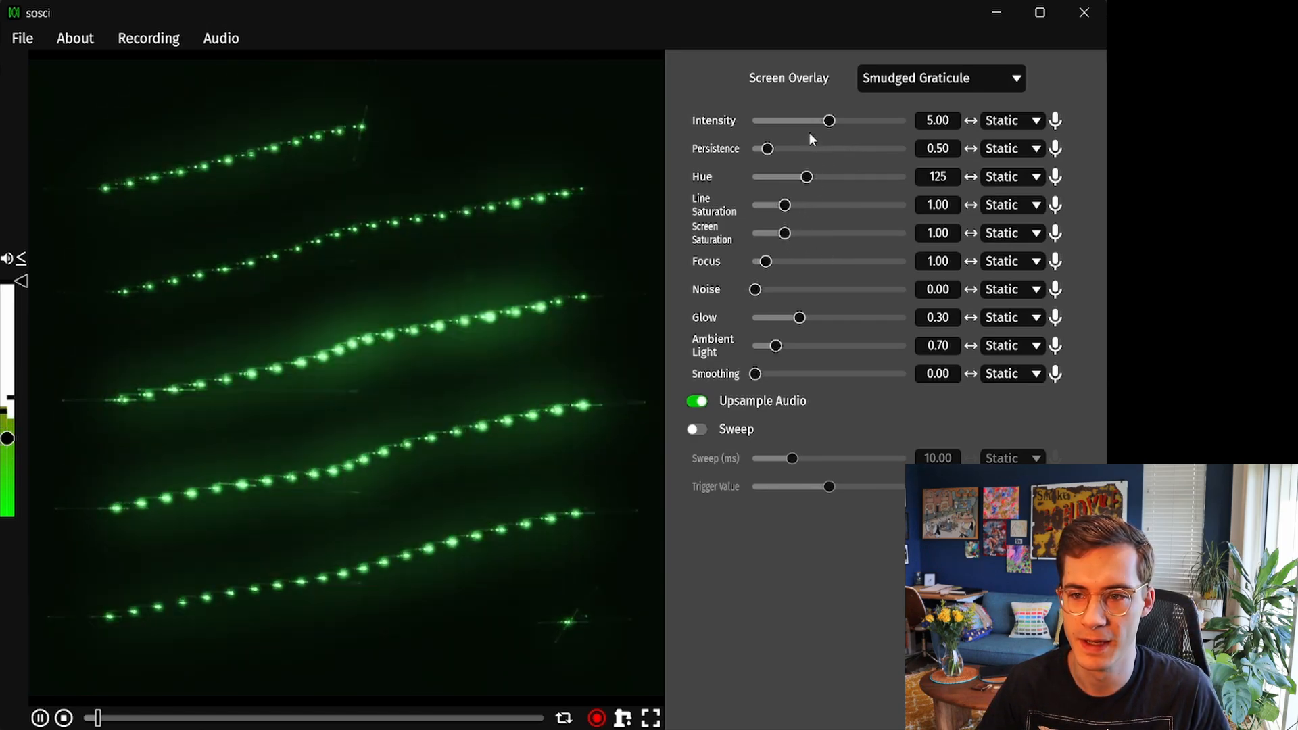
Step: Raise trace intensity, shift the hue back toward green, and settle smoothing at a moderate level
drag(829, 120, 851, 121)
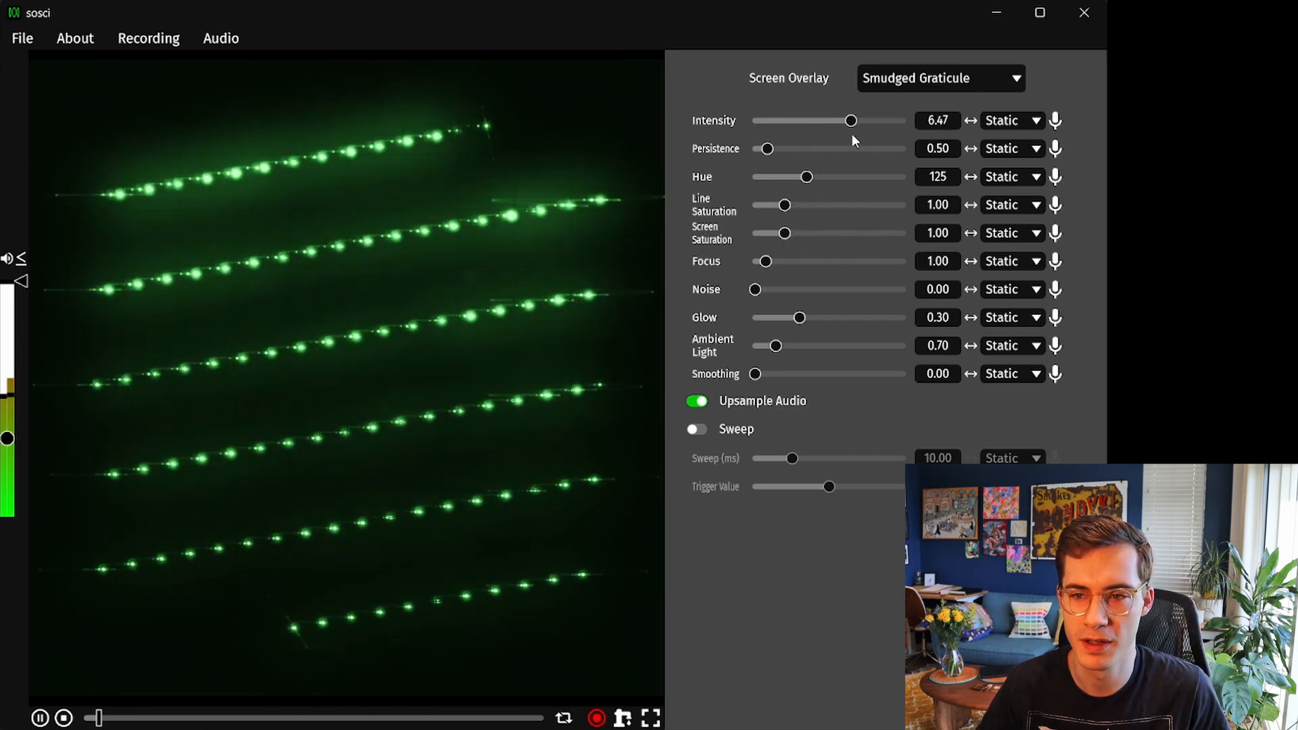
drag(785, 204, 903, 204)
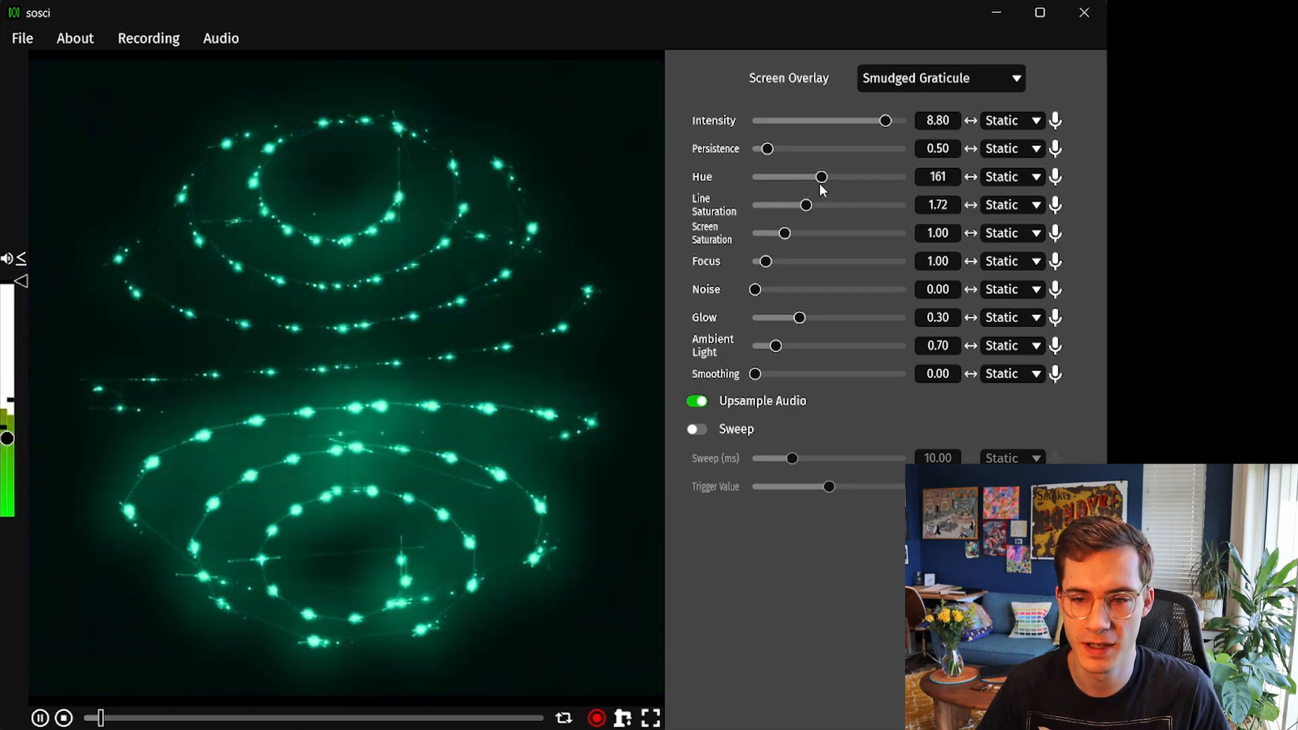
drag(754, 373, 814, 373)
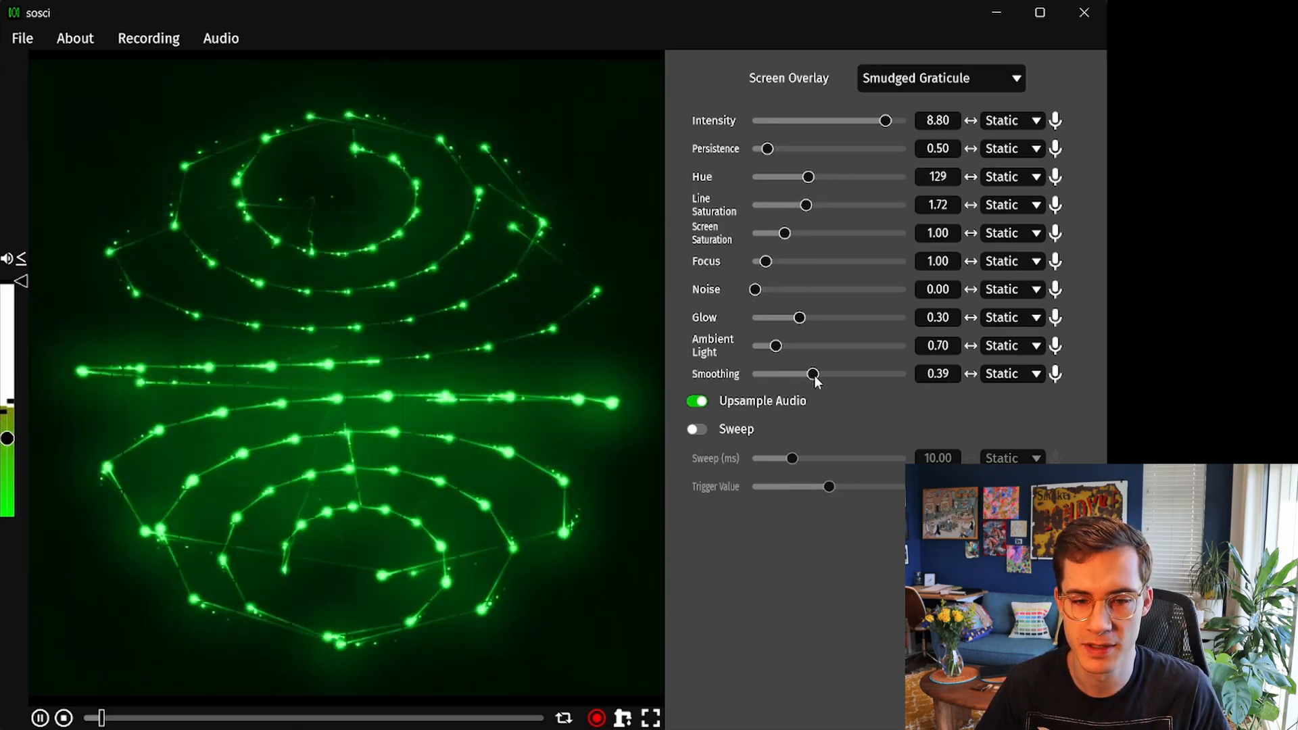
drag(813, 373, 901, 373)
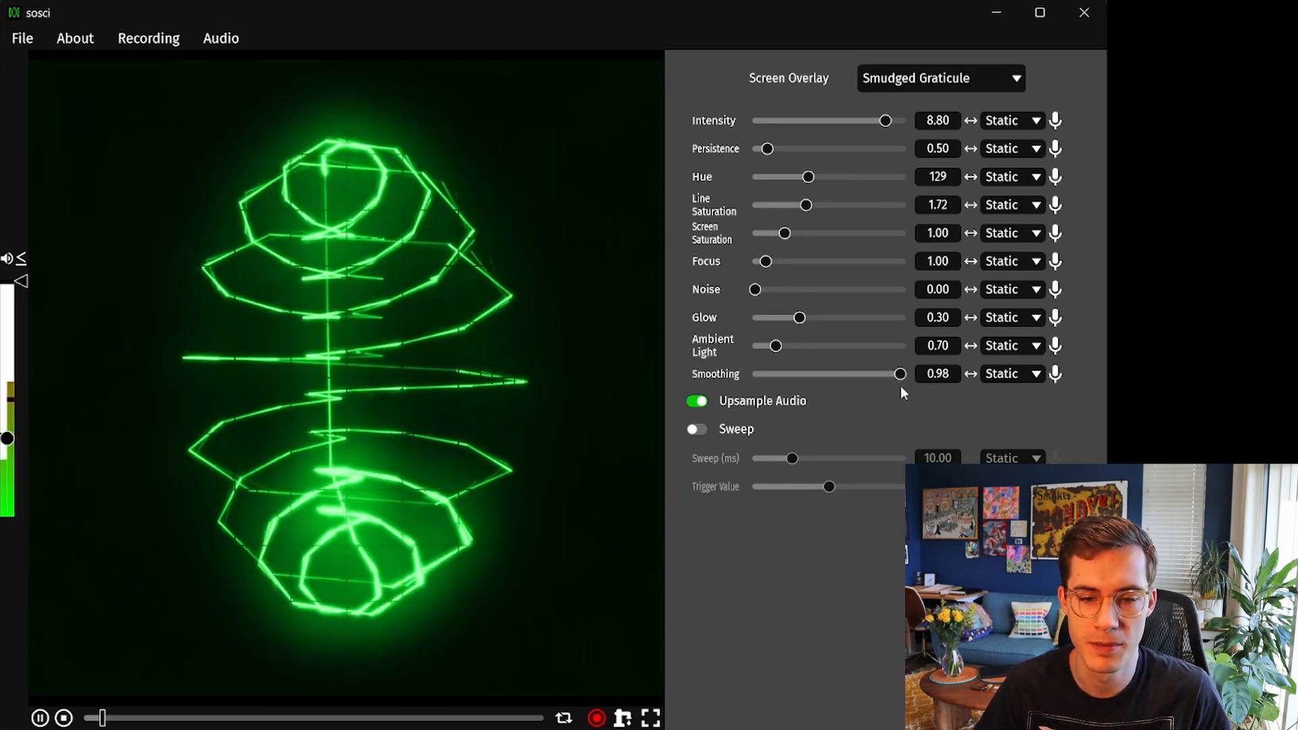
drag(899, 373, 841, 373)
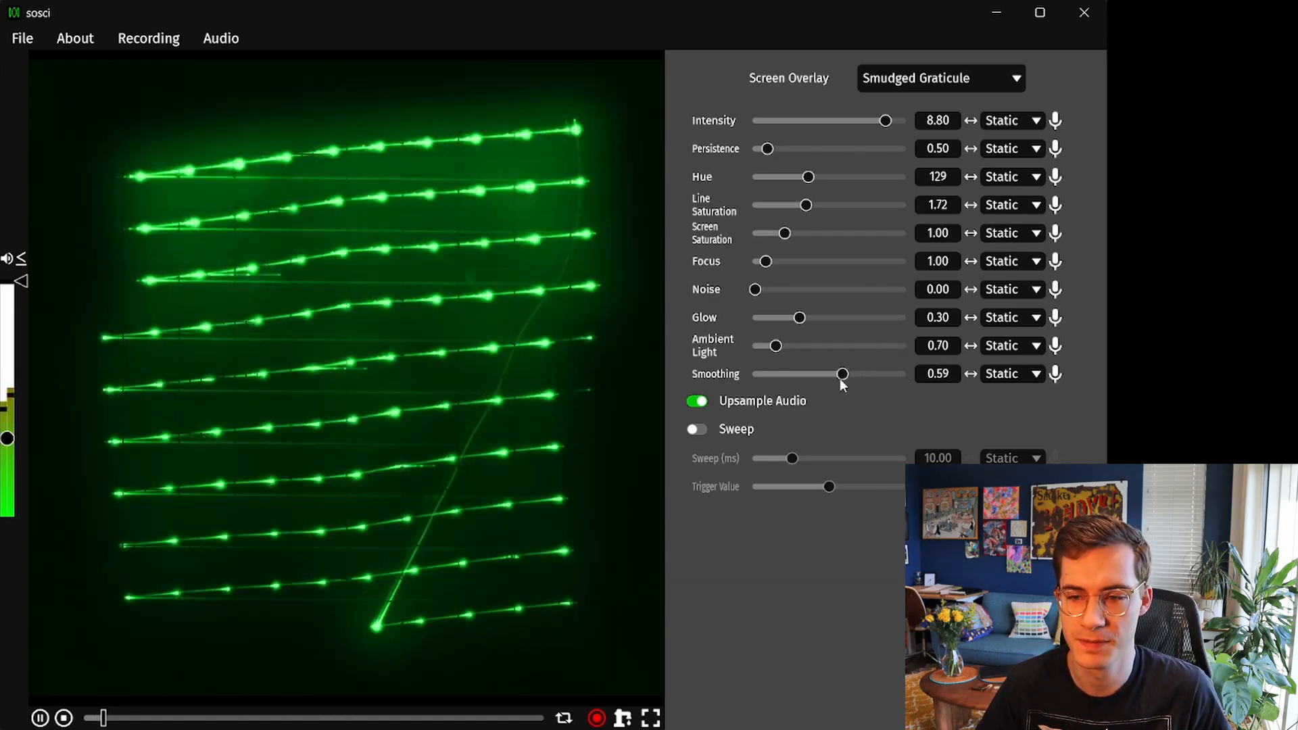
click(22, 38)
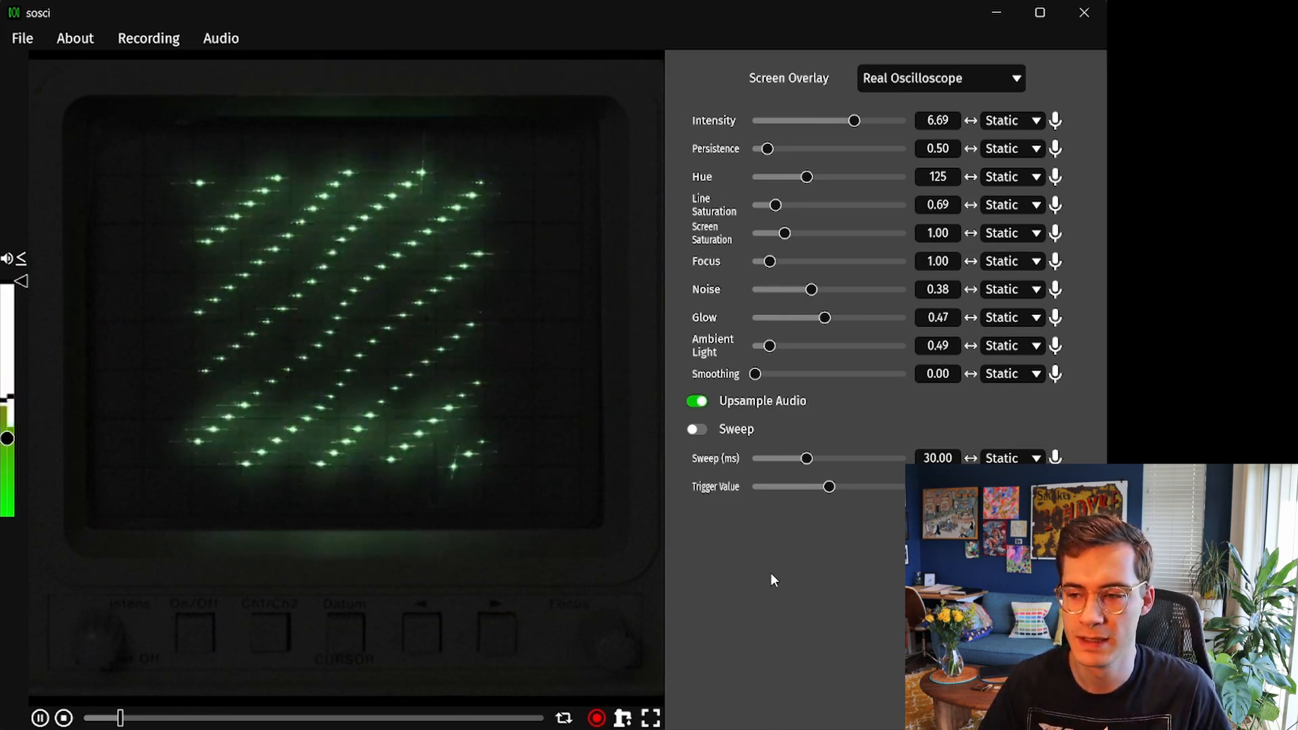
Step: Pick Vector Display from the Screen Overlay list, replacing Real Oscilloscope
click(941, 78)
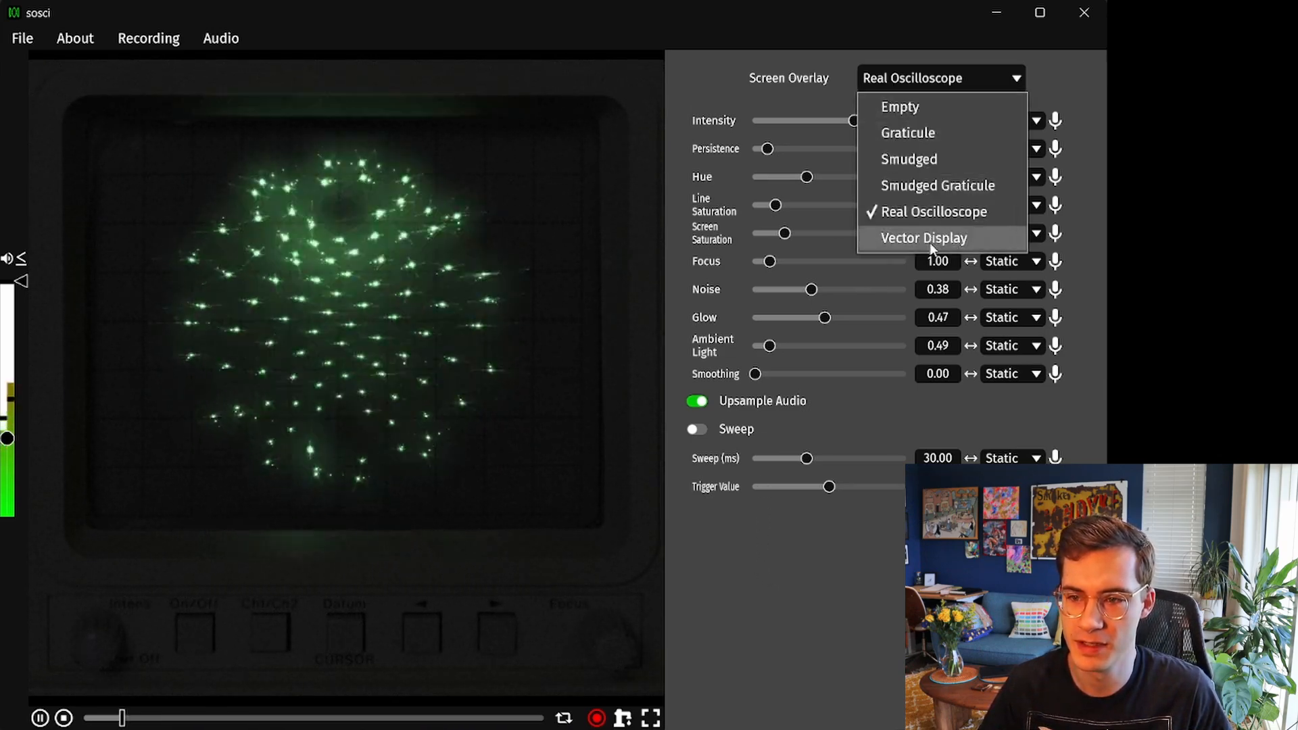
click(924, 238)
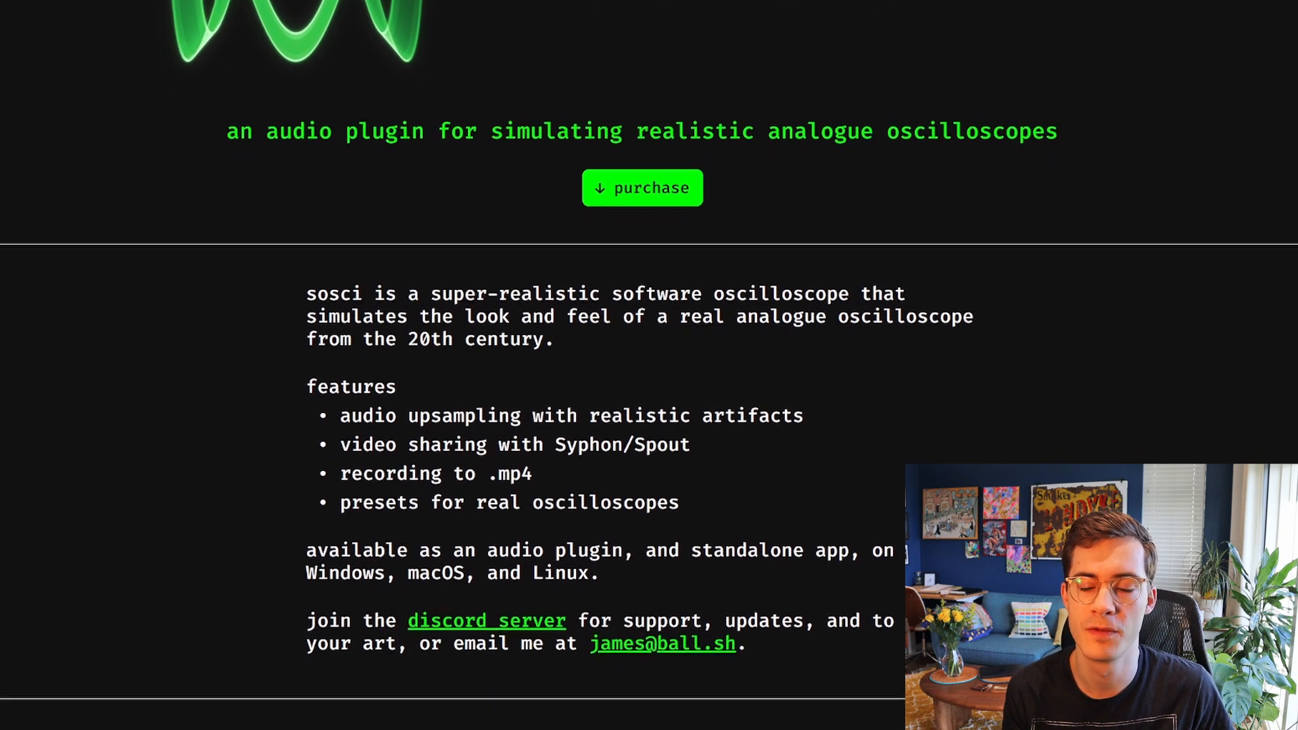
Step: Scroll down the sosci product page and follow its 'discord server' link
scroll(down, 3)
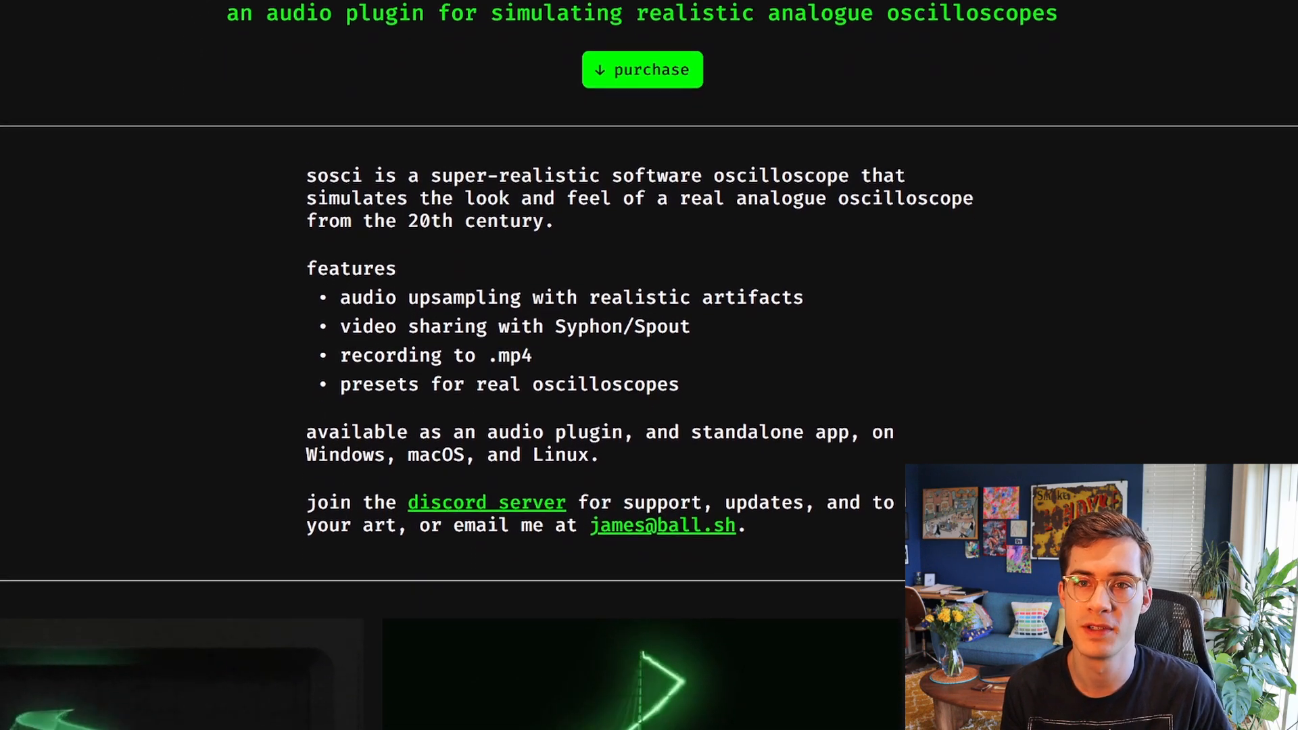
scroll(down, 3)
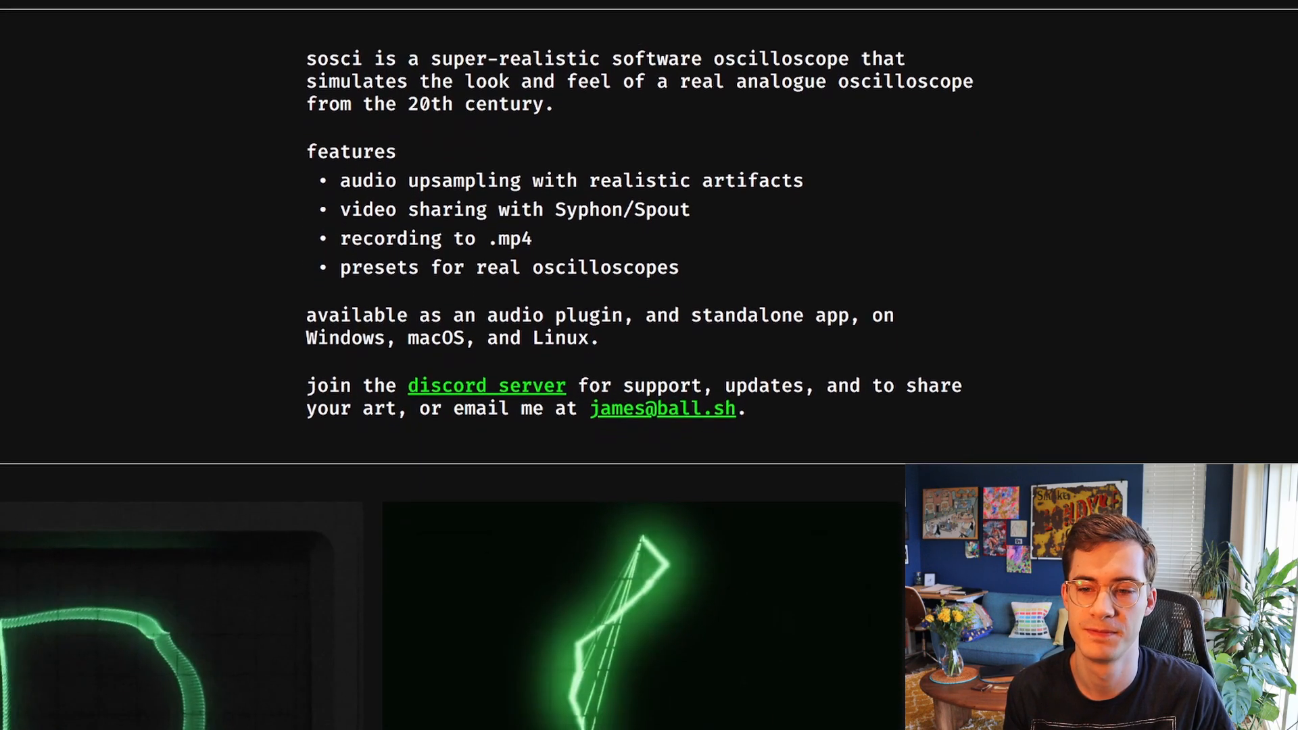
click(485, 386)
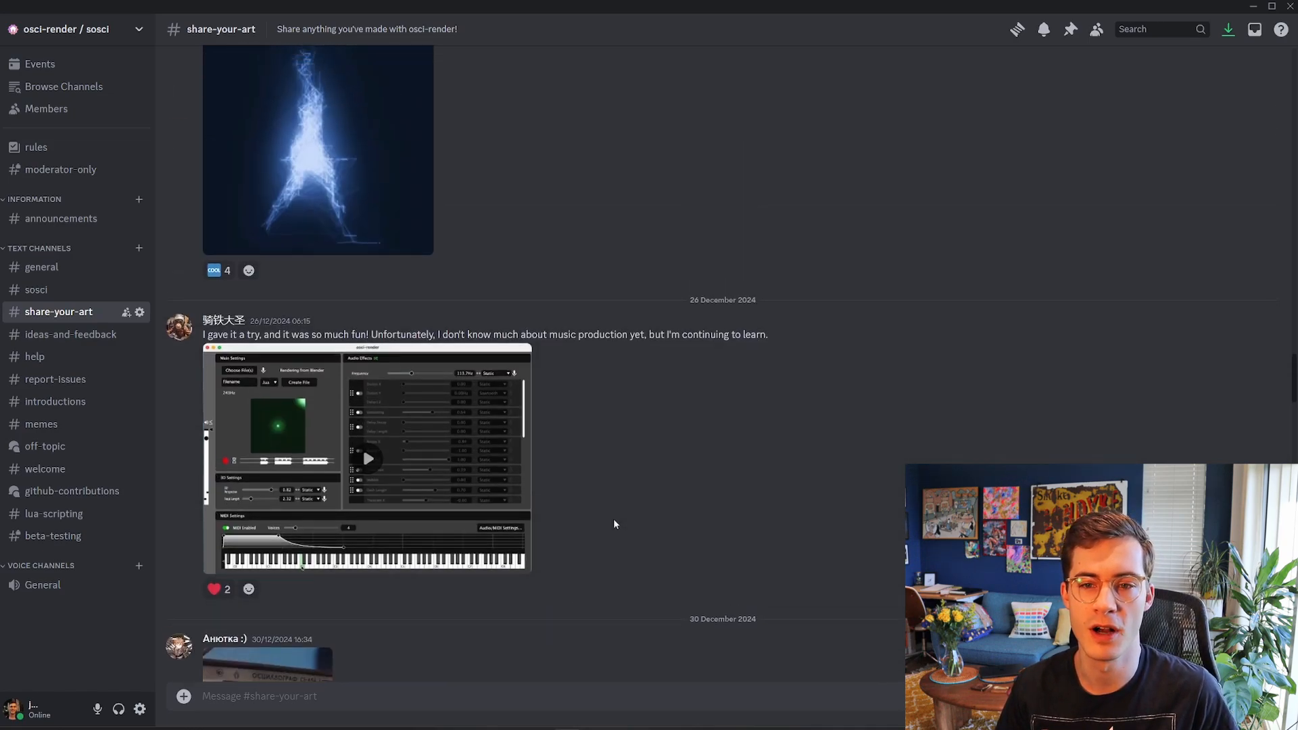
scroll(down, 3)
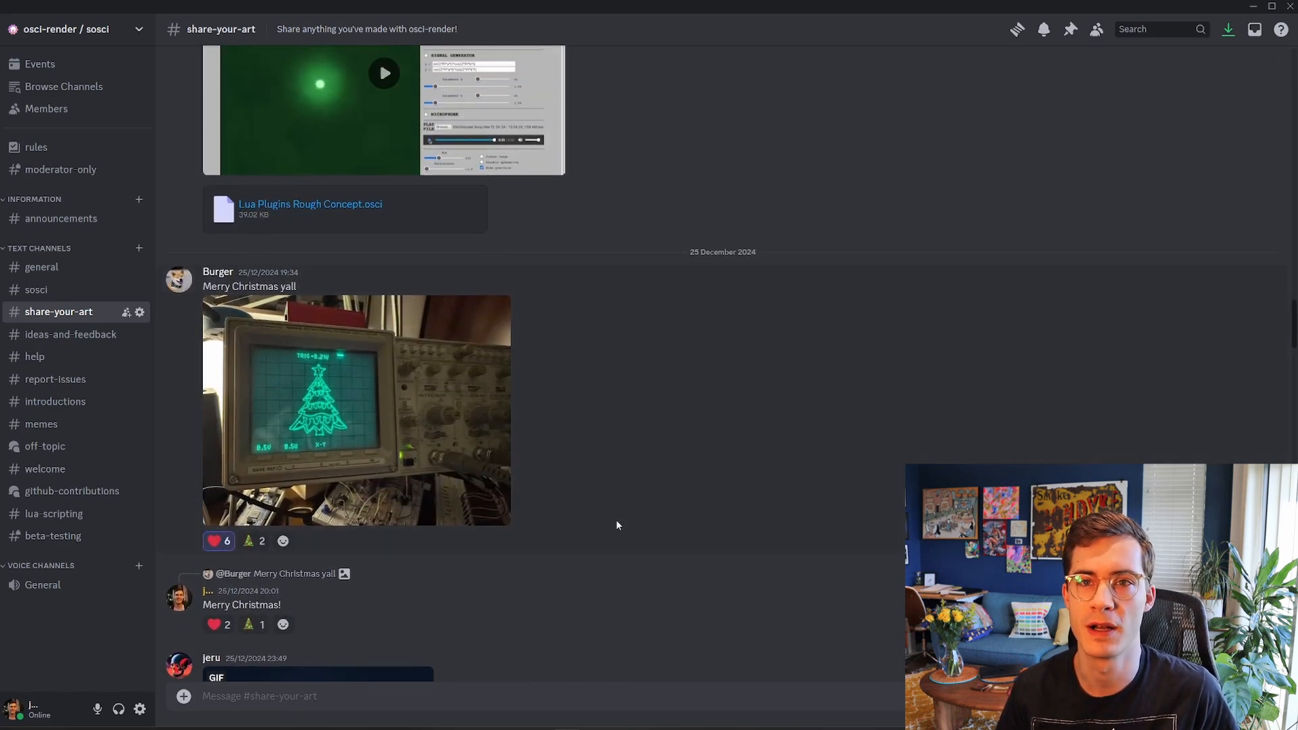